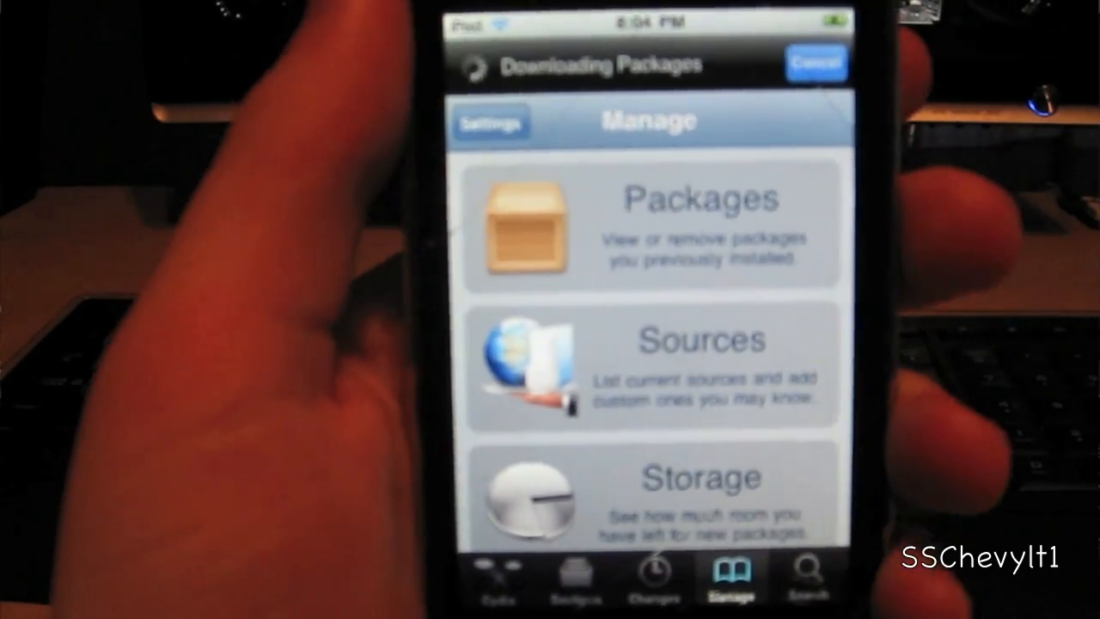
# - Show Cydia's list of current software sources from the Manage tab
pyautogui.click(702, 361)
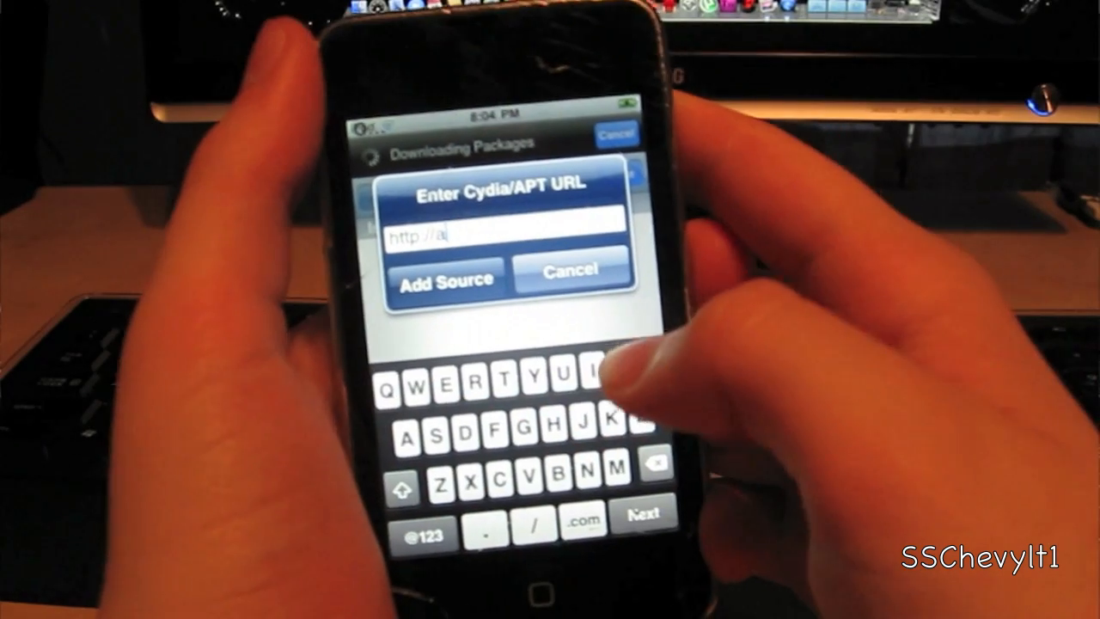
pyautogui.write('pt.saurik.com/')
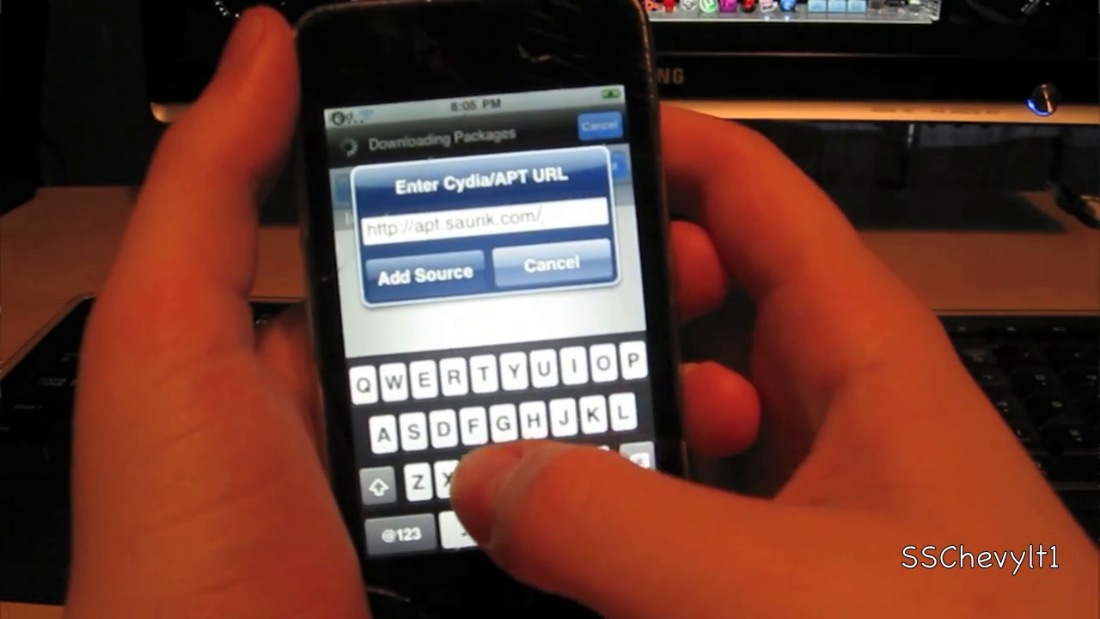
pyautogui.write('cydia')
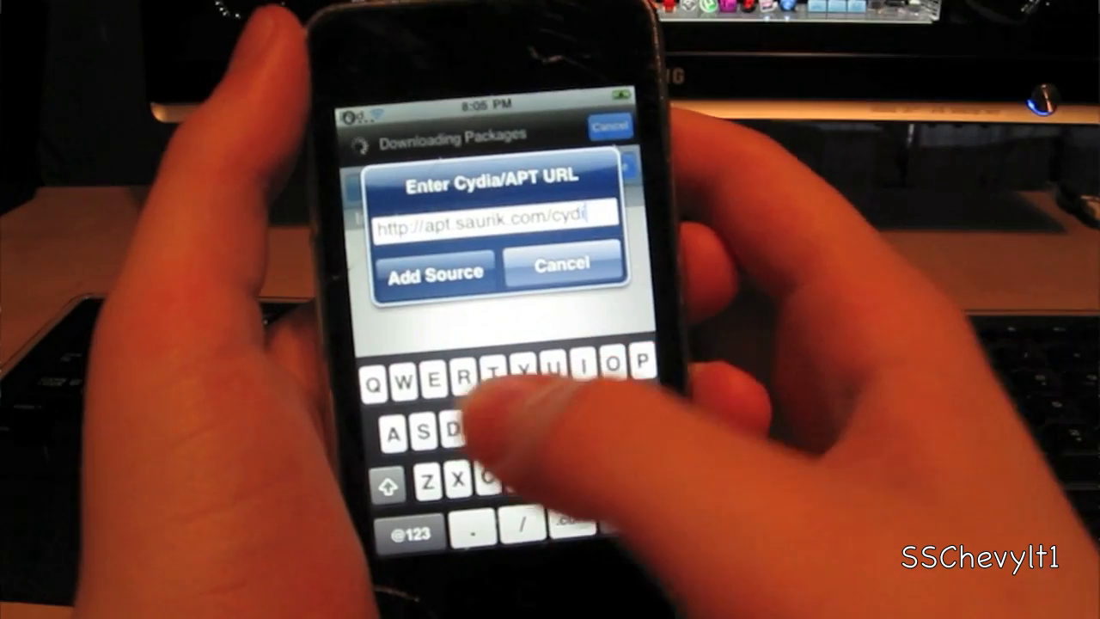